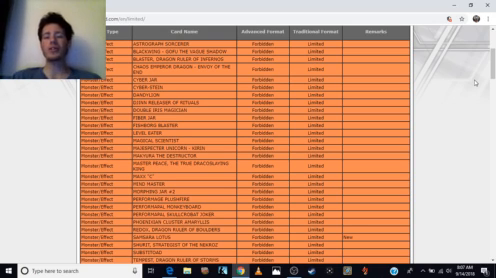
scroll("down", 3)
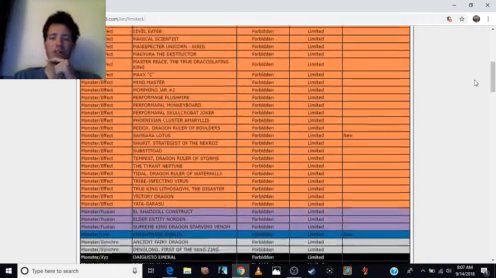
scroll("down", 3)
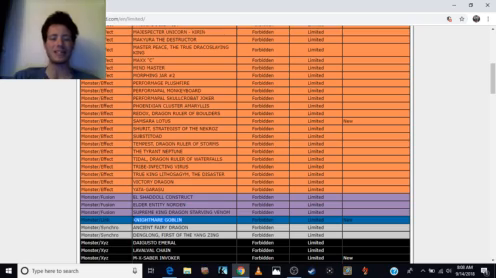
scroll("down", 3)
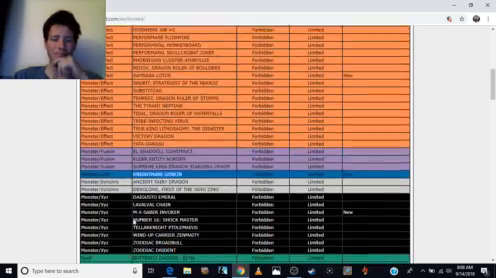
scroll("down", 3)
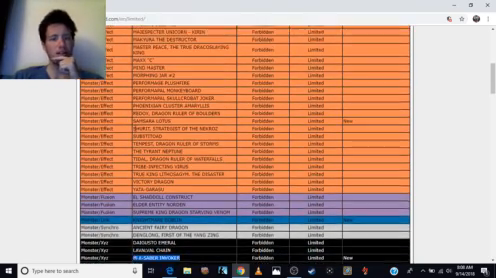
scroll("down", 3)
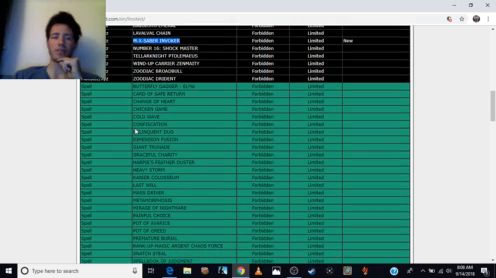
scroll("down", 3)
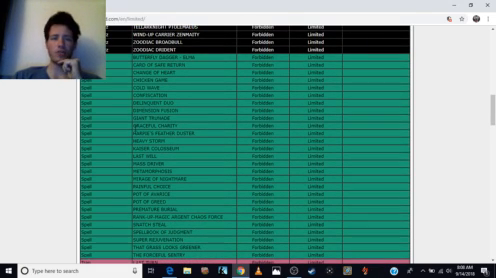
scroll("down", 3)
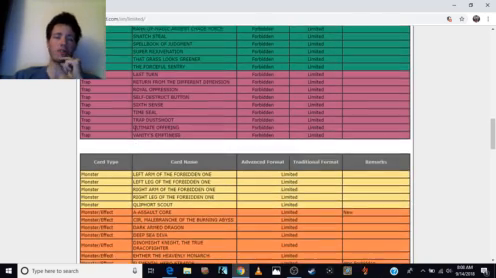
scroll("down", 3)
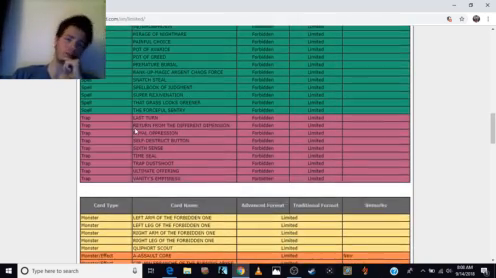
scroll("down", 3)
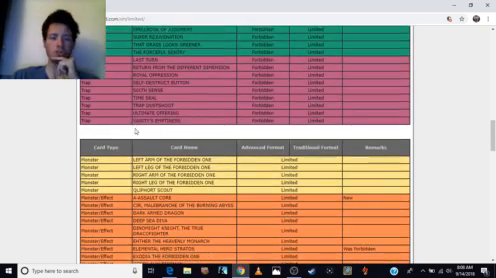
scroll("down", 3)
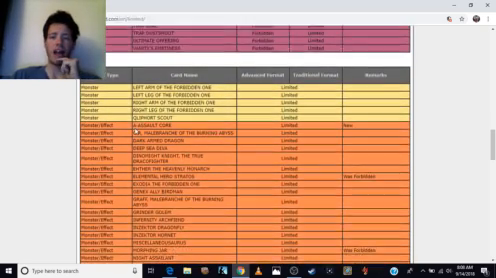
scroll("down", 3)
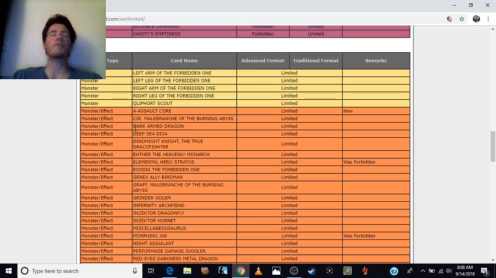
scroll("down", 3)
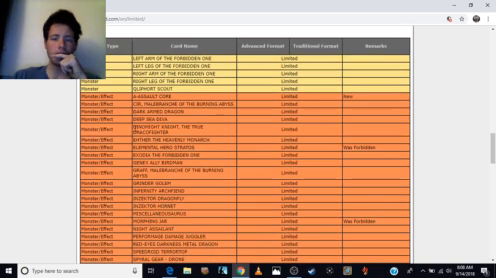
scroll("down", 3)
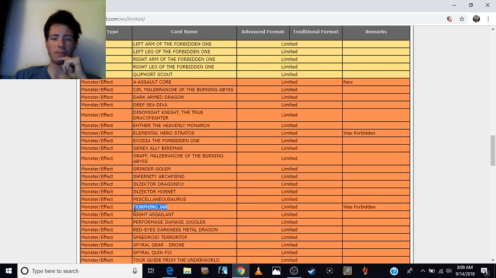
scroll("down", 3)
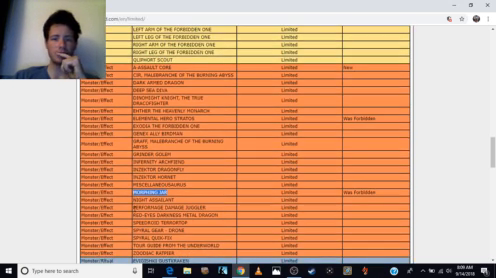
scroll("down", 3)
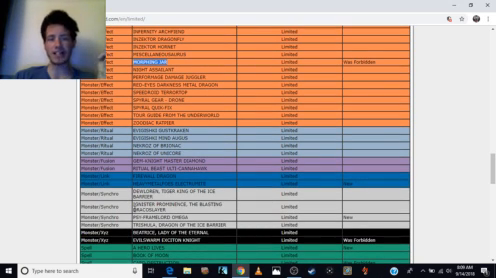
scroll("down", 3)
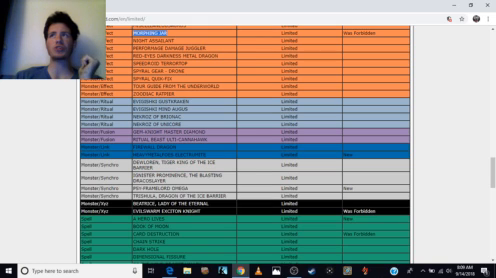
scroll("down", 3)
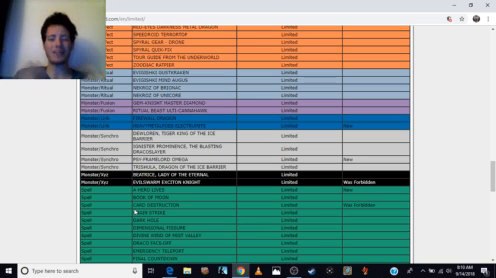
scroll("down", 3)
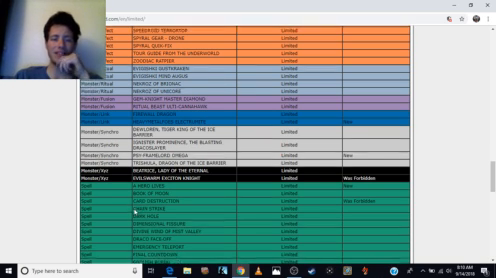
scroll("down", 3)
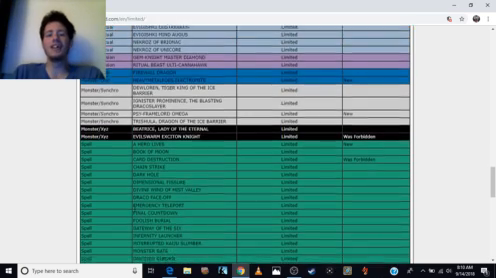
scroll("down", 3)
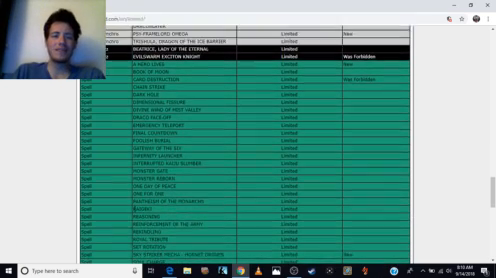
scroll("down", 3)
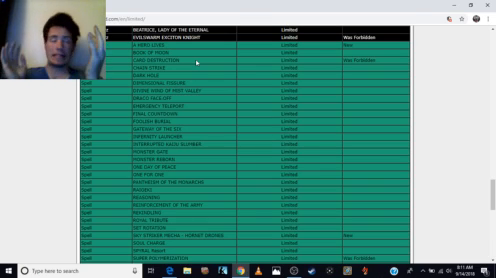
scroll("down", 3)
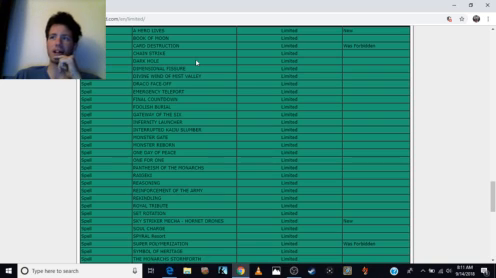
scroll("down", 3)
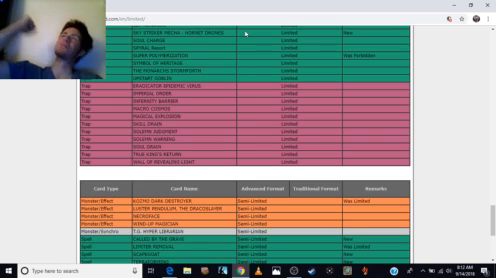
scroll("down", 3)
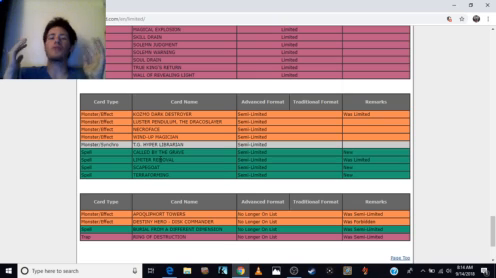
scroll("down", 3)
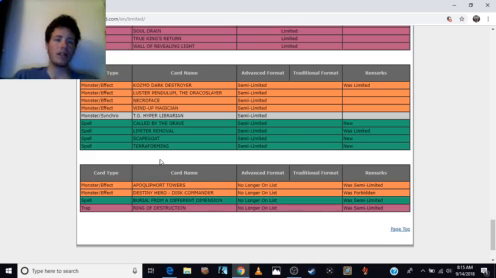
scroll("down", 3)
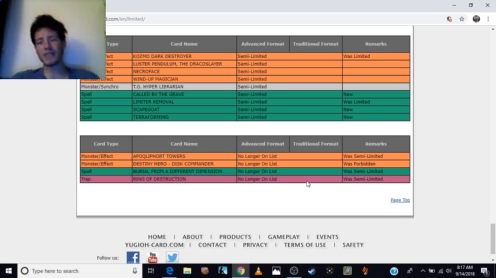
scroll("down", 3)
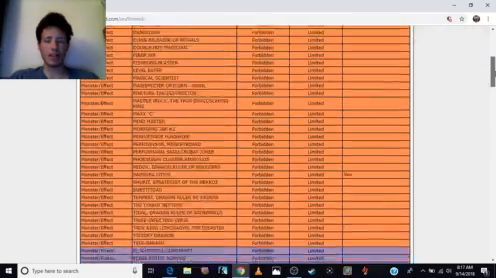
scroll("down", 3)
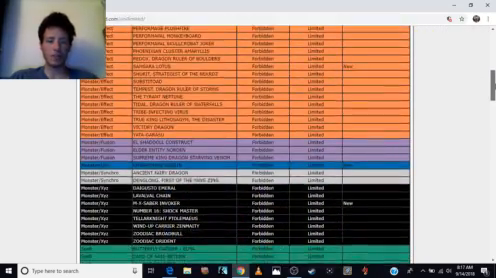
scroll("down", 3)
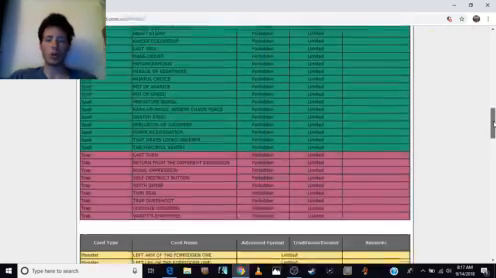
scroll("down", 3)
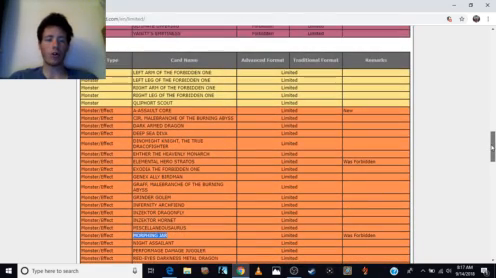
scroll("down", 3)
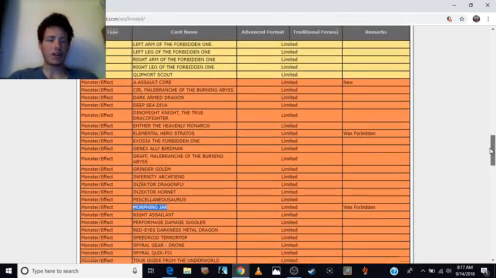
scroll("down", 3)
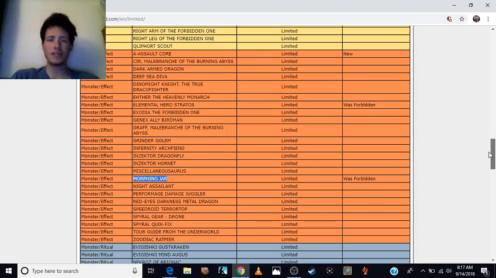
scroll("down", 3)
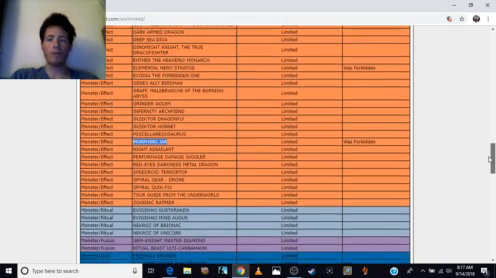
scroll("down", 3)
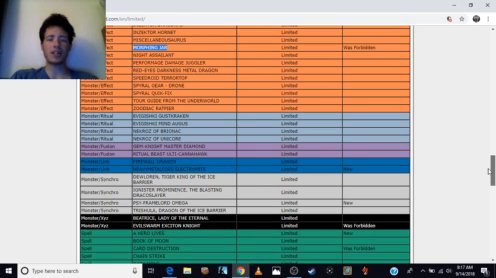
scroll("down", 3)
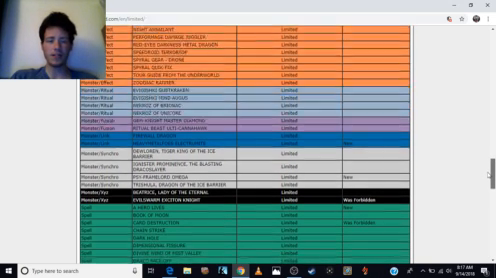
scroll("down", 3)
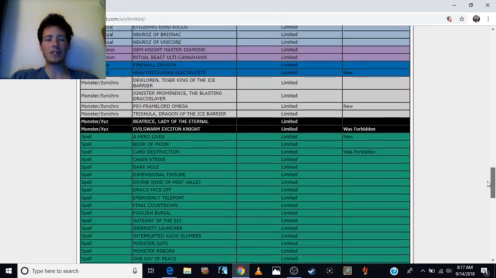
scroll("down", 3)
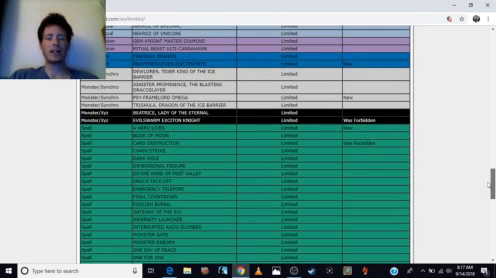
scroll("down", 3)
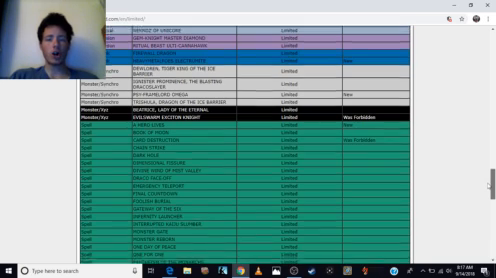
scroll("down", 3)
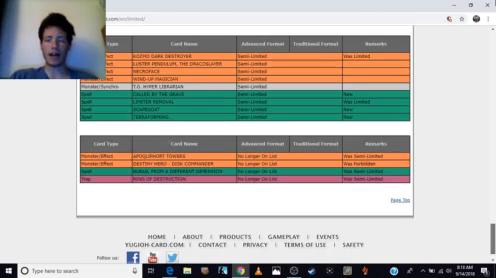
scroll("down", 3)
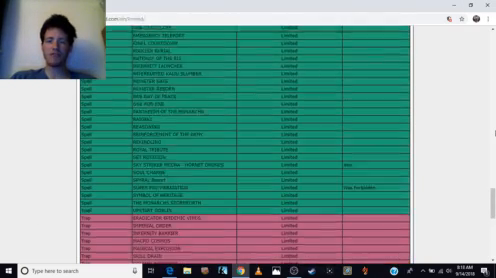
scroll("down", 3)
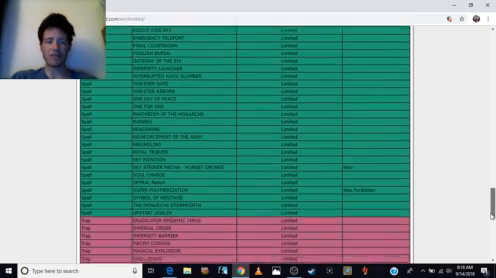
scroll("down", 3)
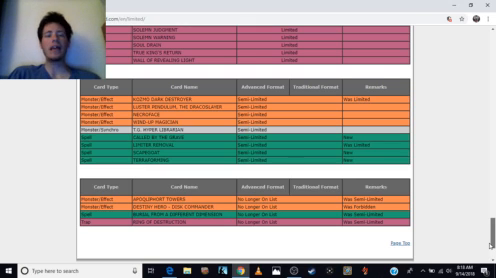
scroll("down", 3)
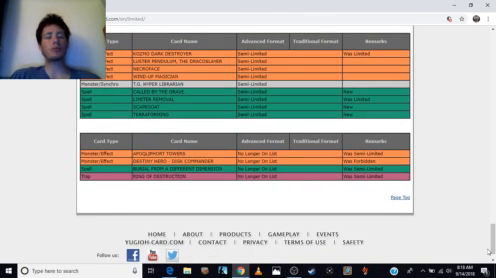